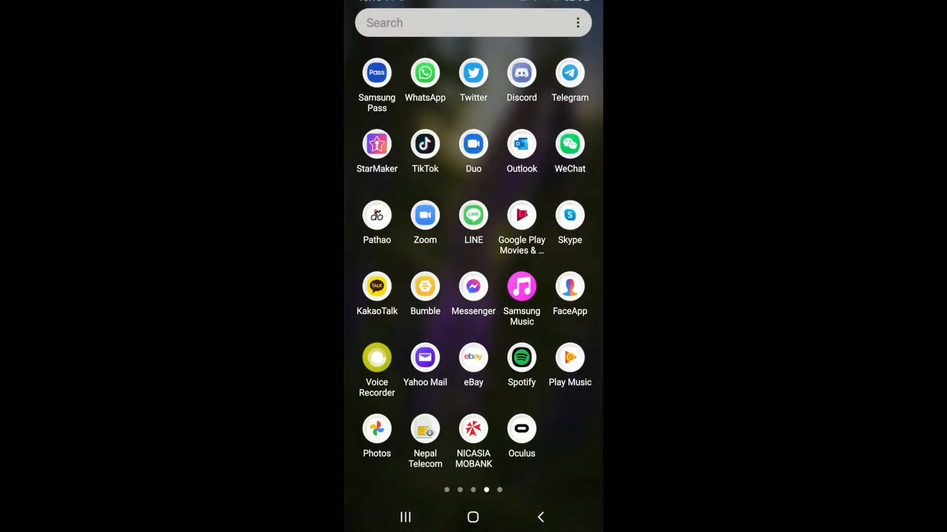
# Launch TikTok, open your profile's Settings and privacy, and scroll down to Support.
pyautogui.click(425, 144)
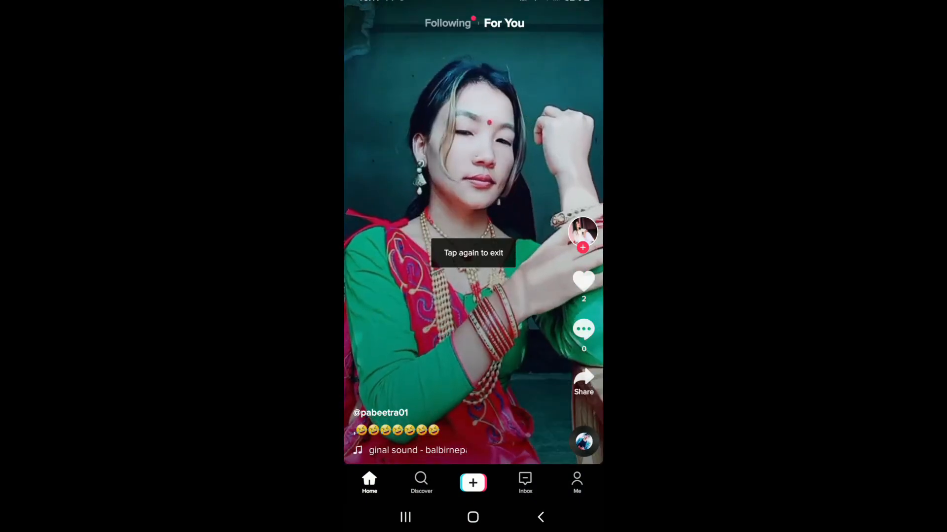
pyautogui.click(576, 484)
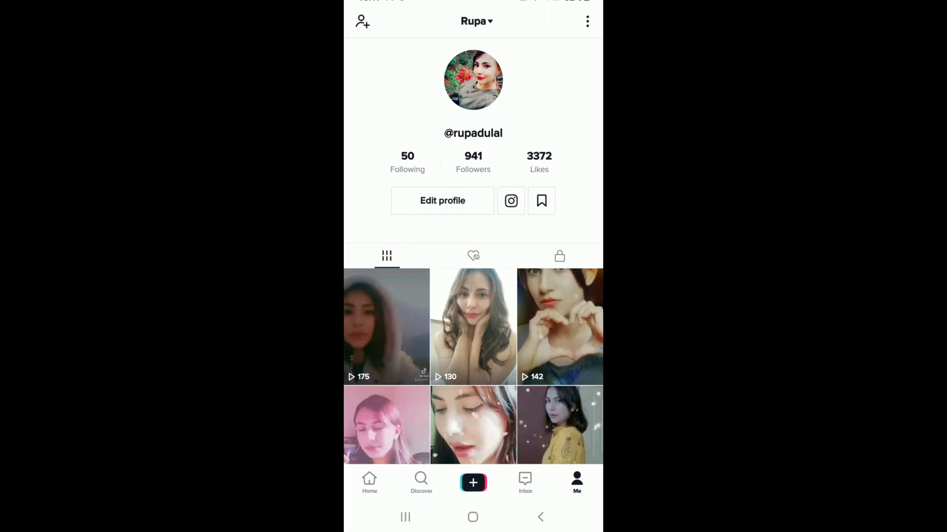
pyautogui.click(586, 21)
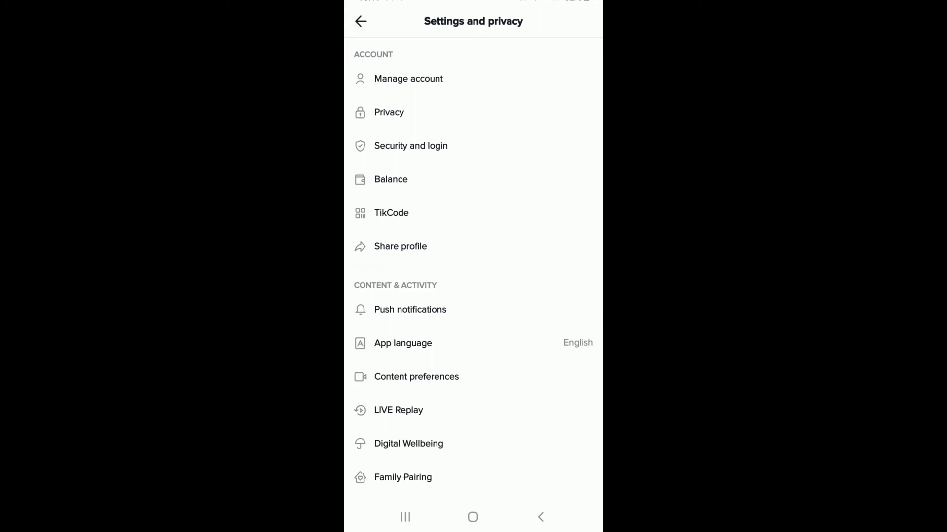
pyautogui.scroll(-3)
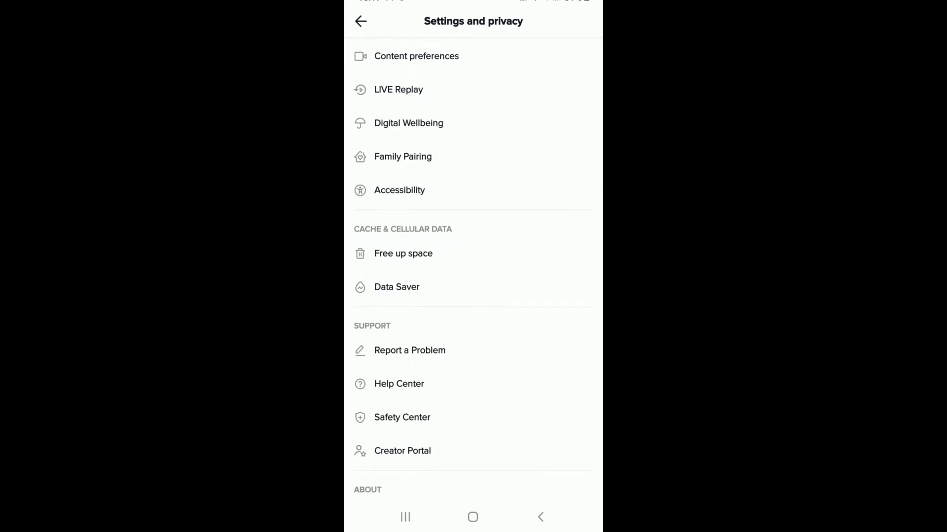